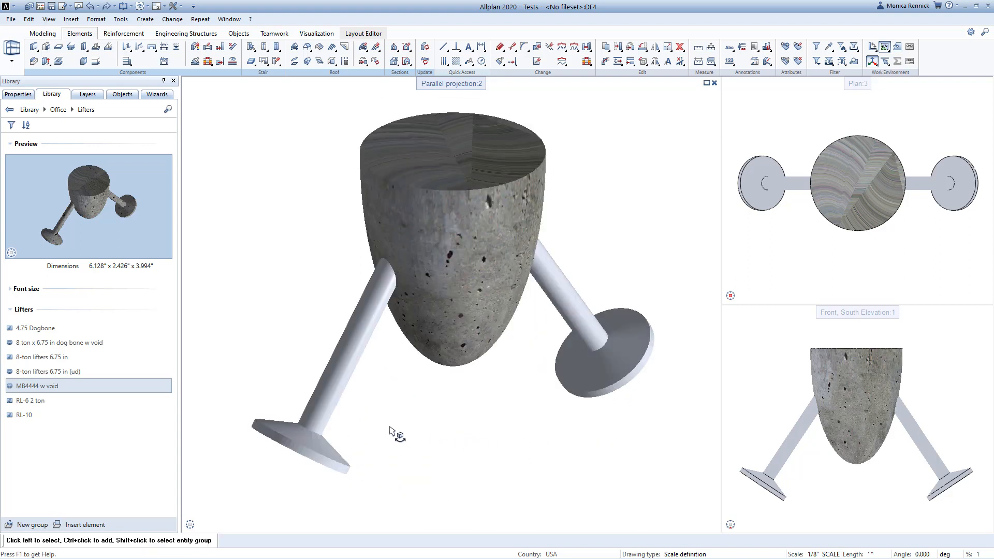
mouse_move(388, 431)
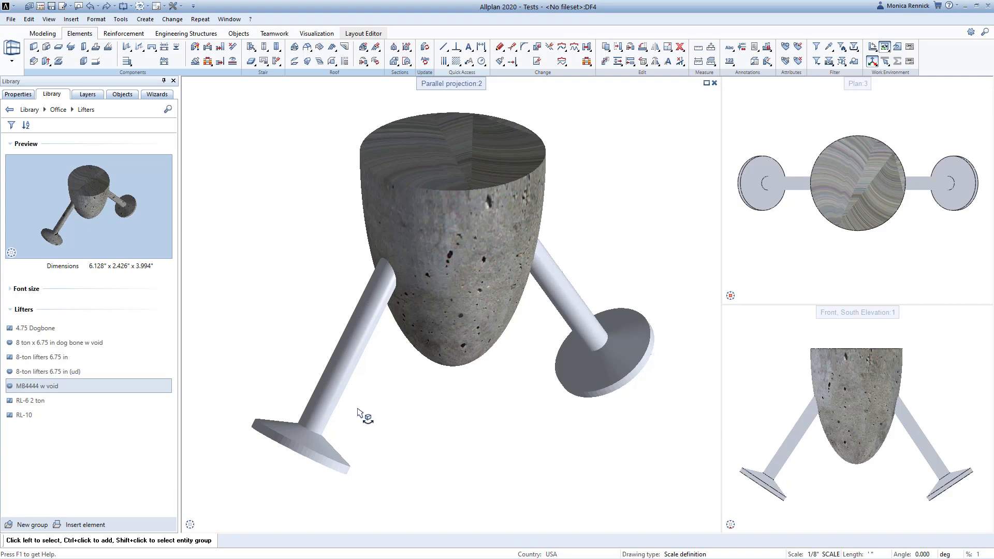
mouse_move(333, 393)
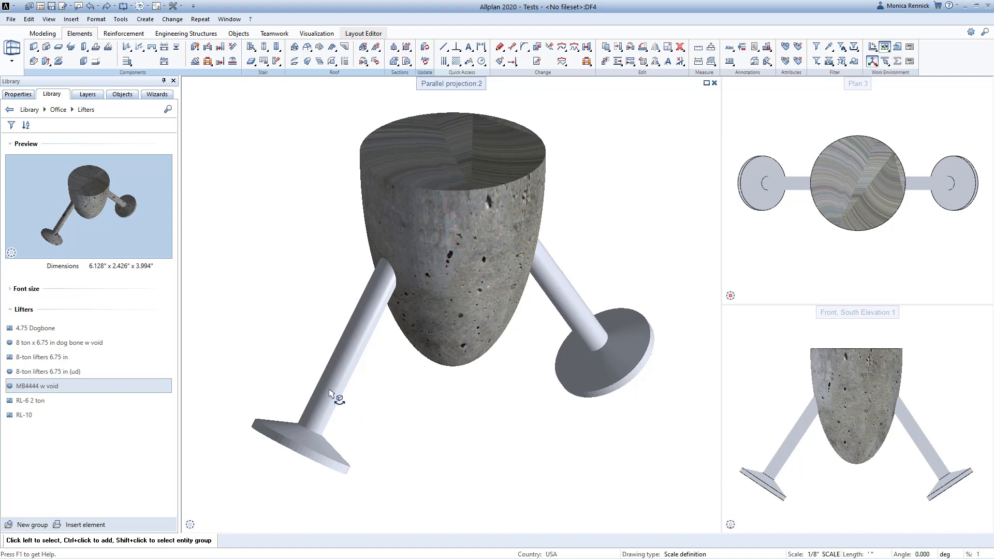
mouse_move(409, 423)
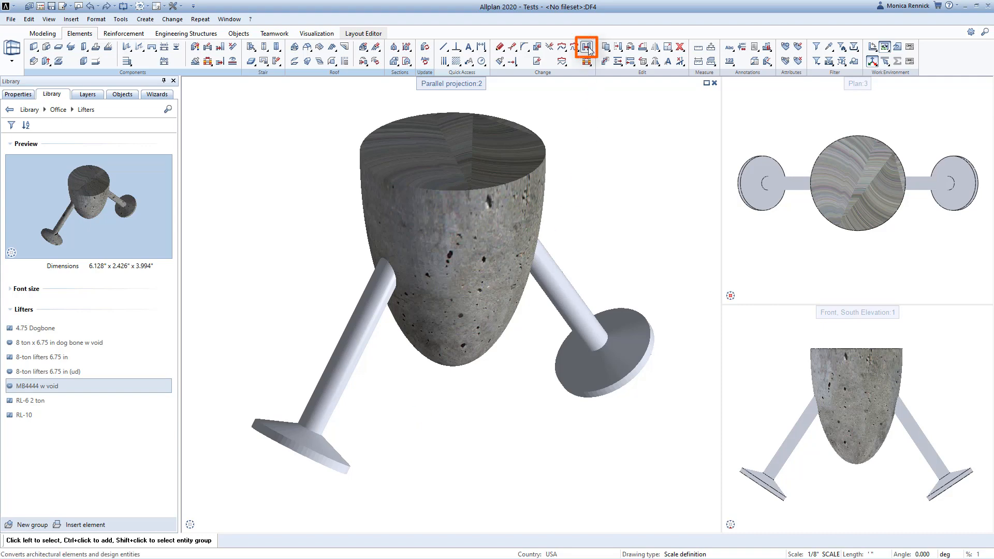
mouse_move(584, 47)
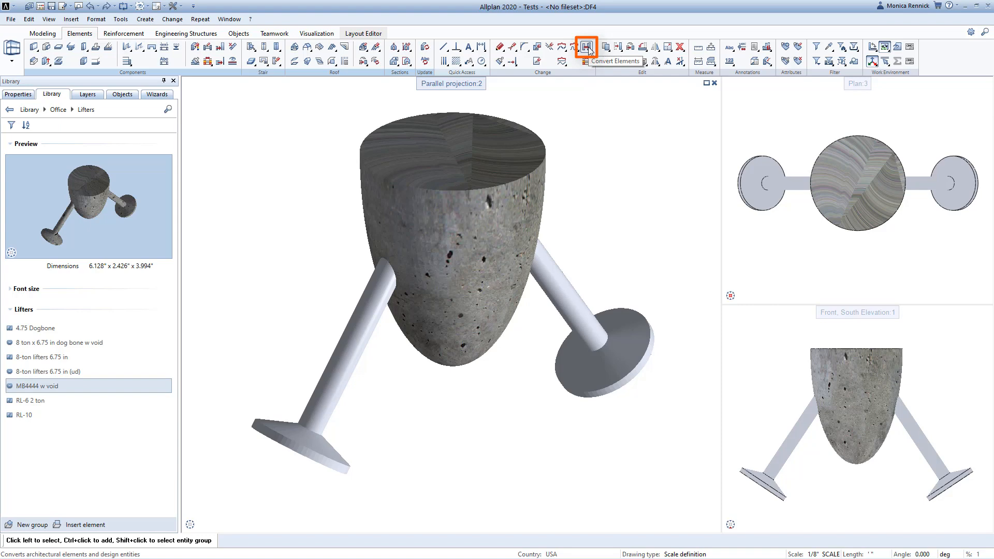
- Start Convert Elements with 'General 3D element to 3D solid, 3D surface' as the mode
click(584, 47)
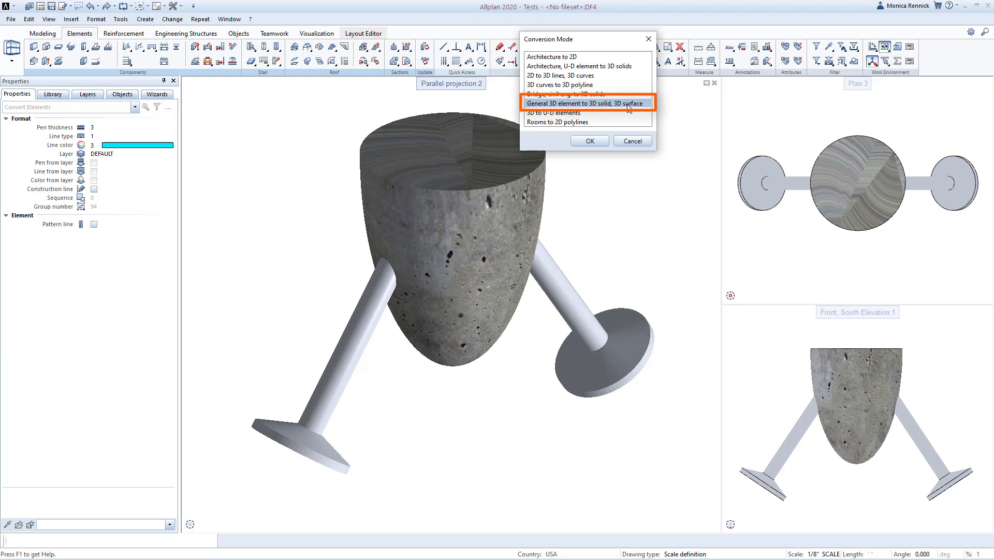
mouse_move(631, 109)
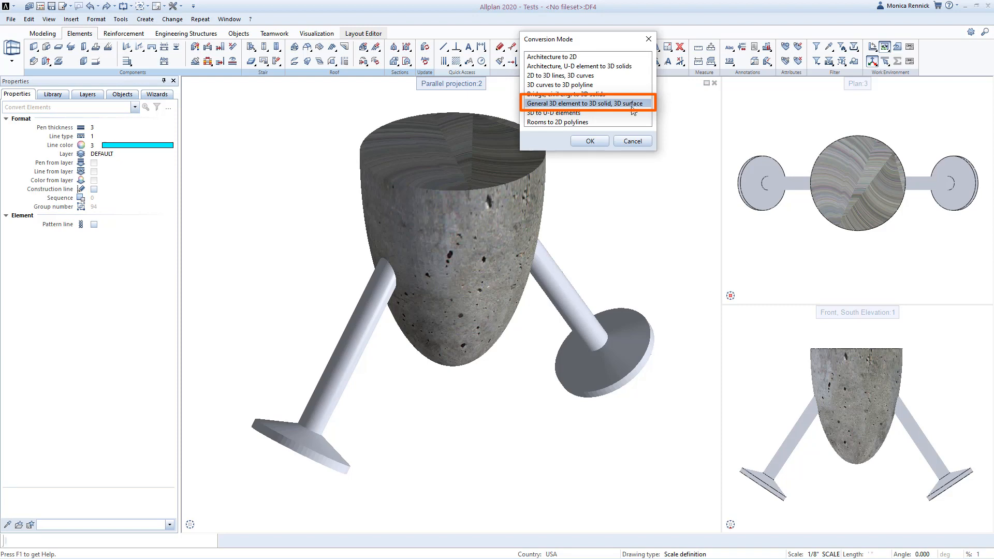
- Polygonize the lifter arms and end plates into faceted solids at density 0.5 and finish
click(589, 141)
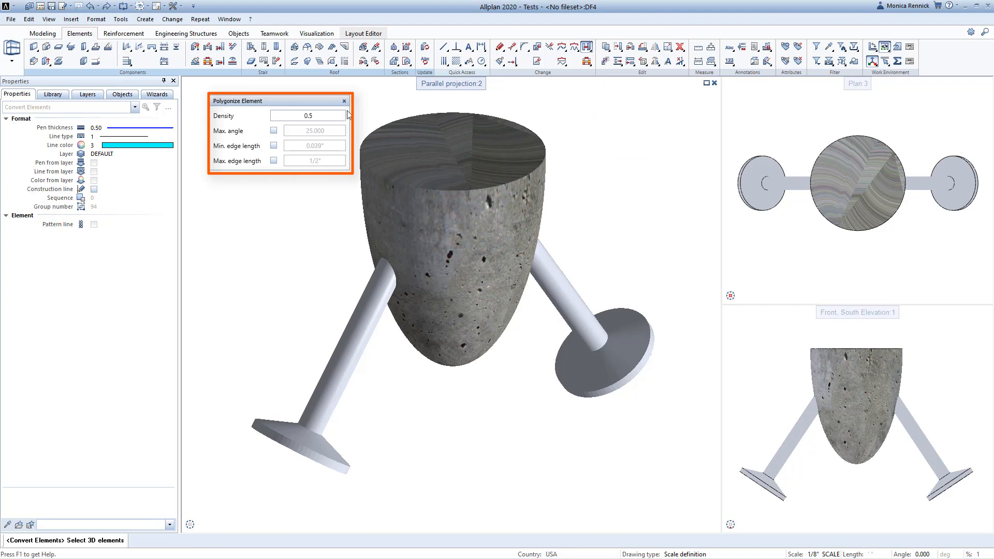
mouse_move(342, 118)
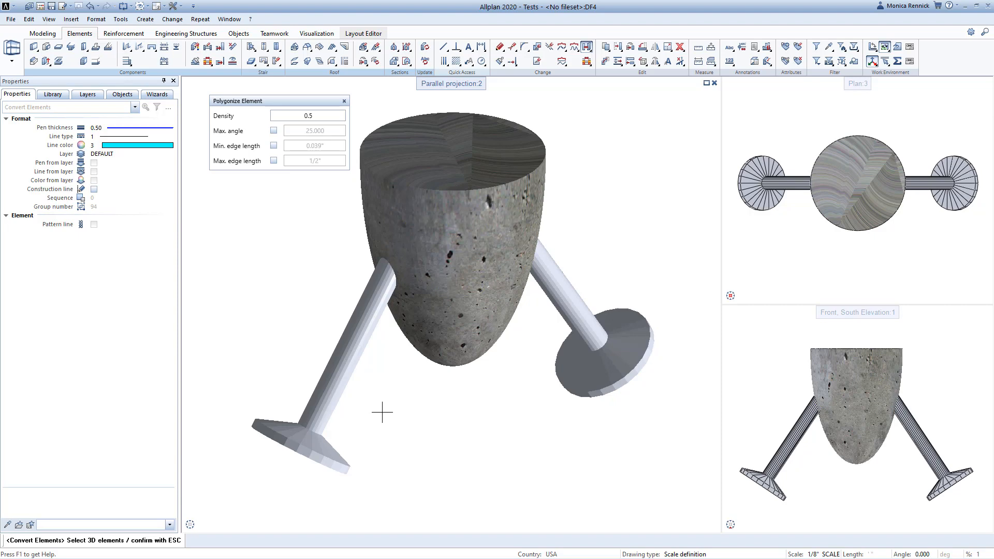
click(53, 94)
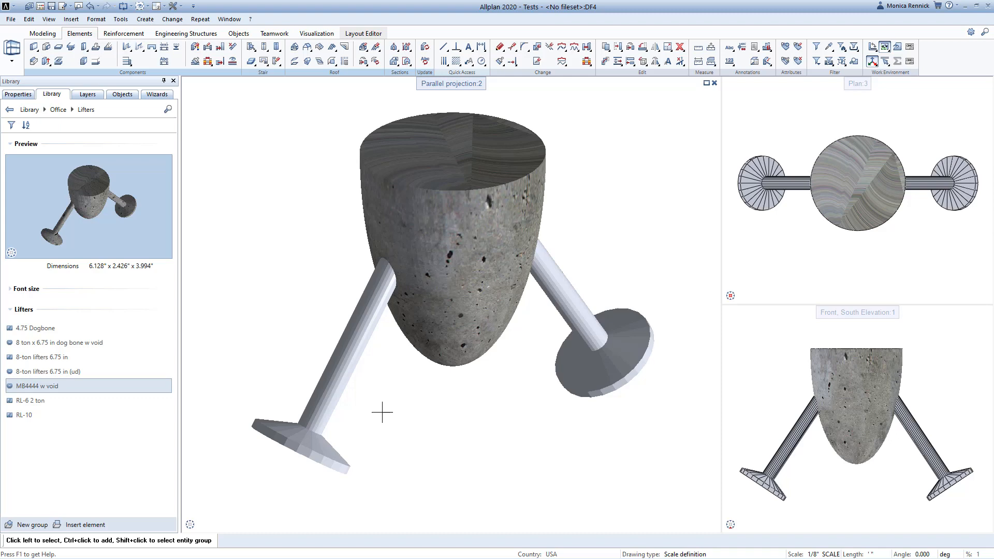